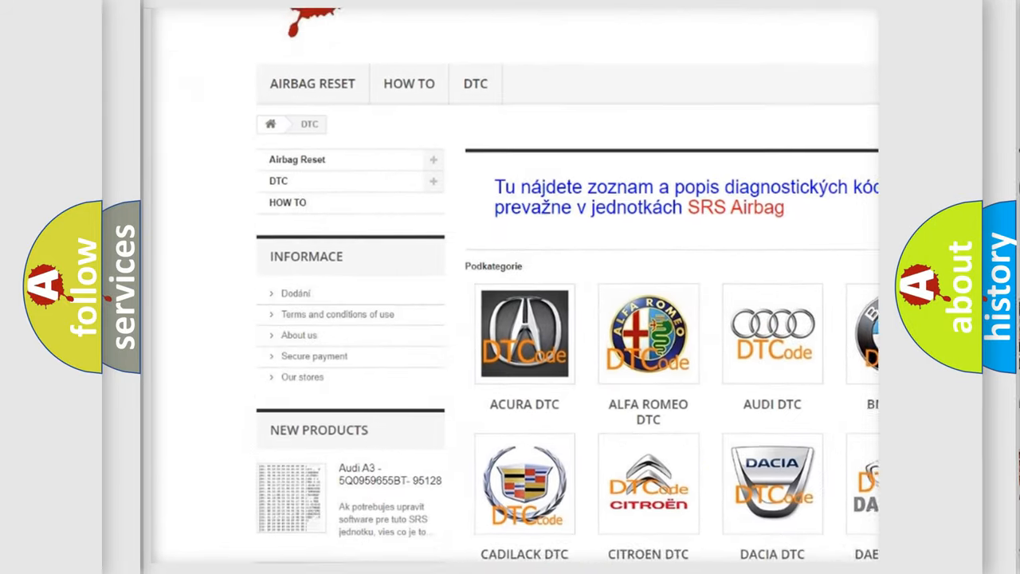
pyautogui.scroll(-3)
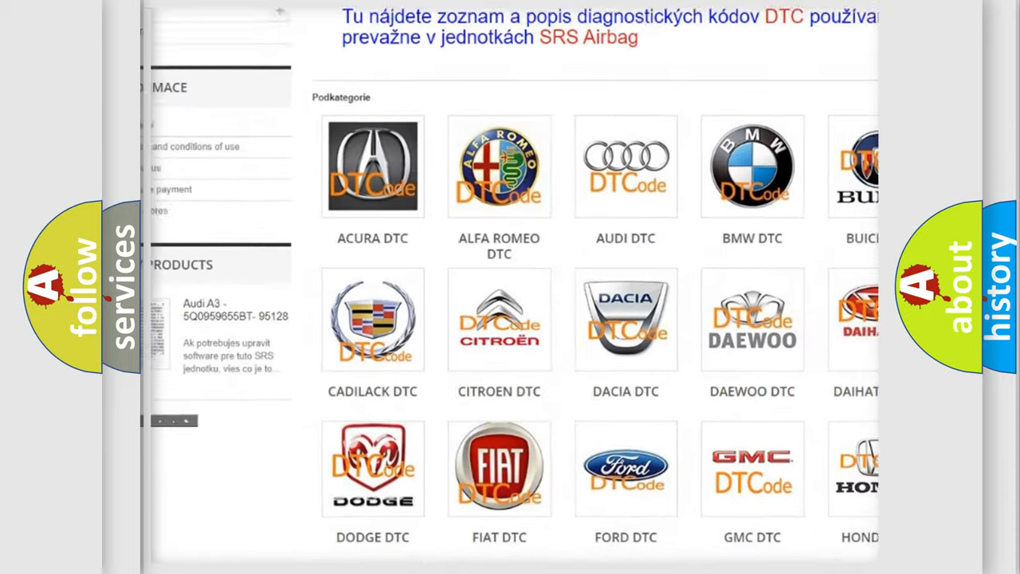
pyautogui.scroll(-3)
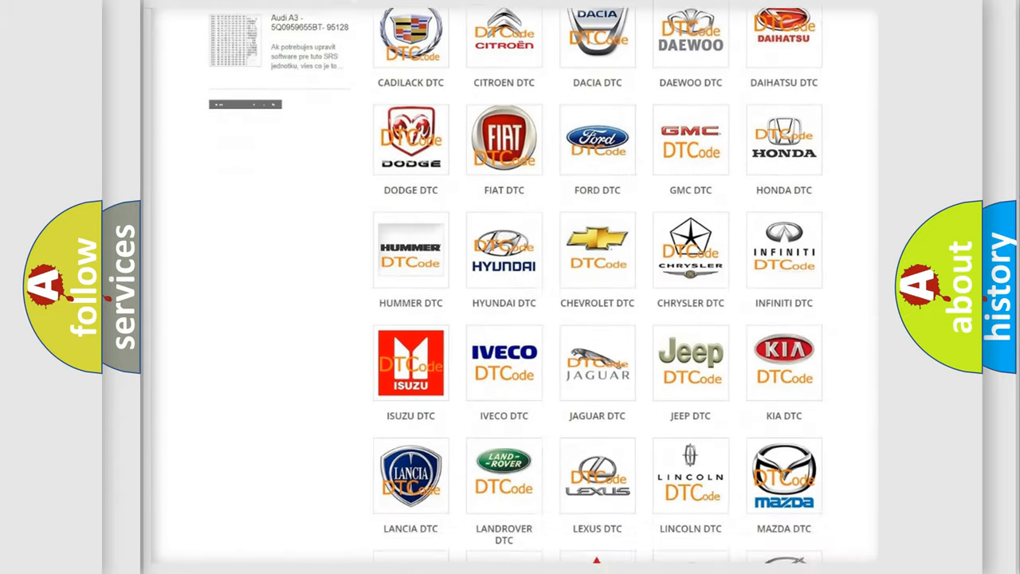
pyautogui.scroll(-3)
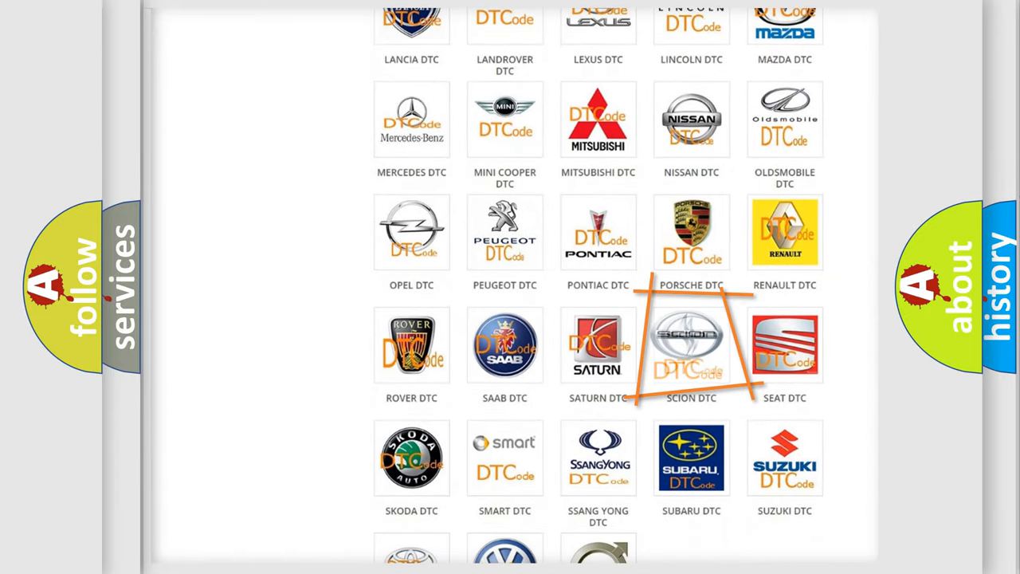